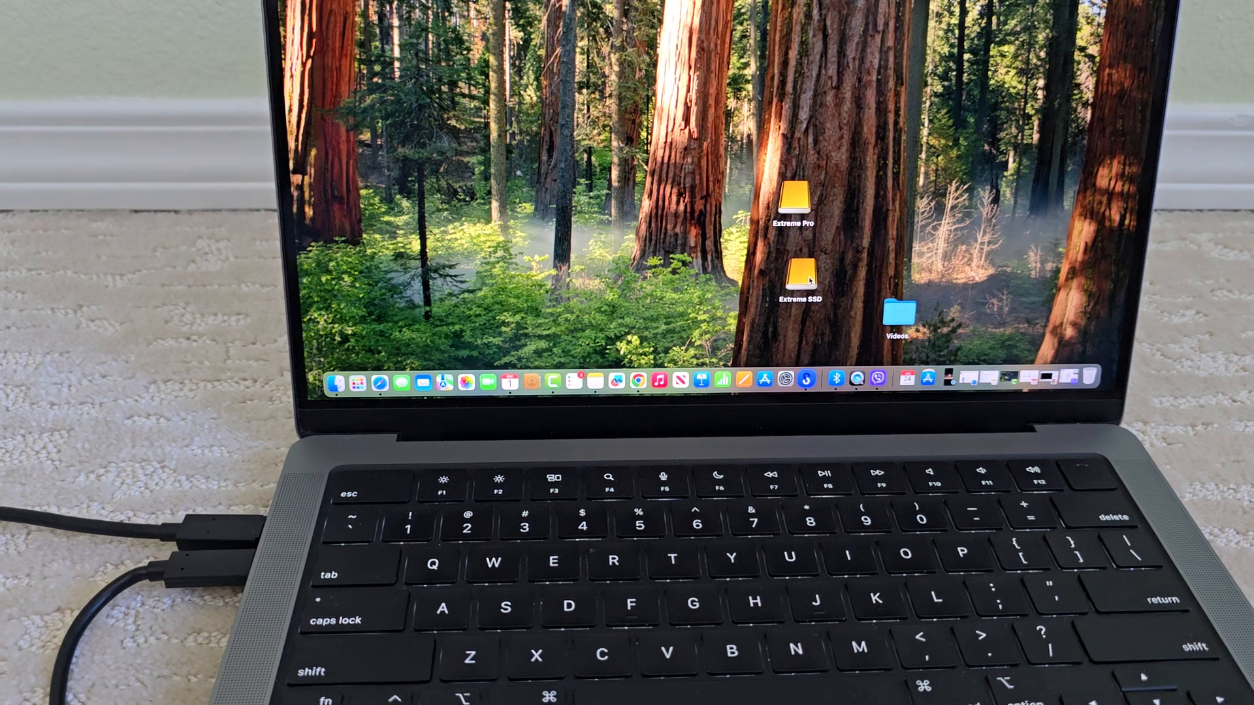
- Open the Extreme Pro drive from the desktop to view its installer files
click(793, 196)
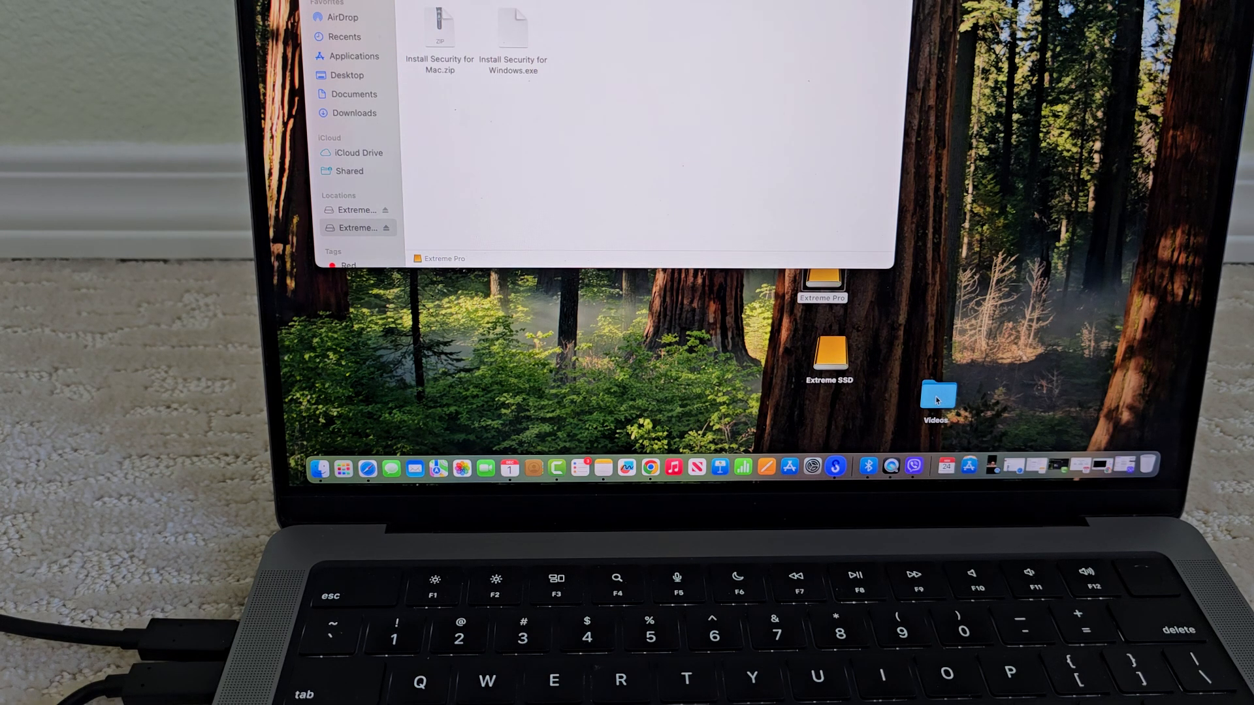
- Drag the desktop Videos folder into the Extreme Pro drive window to copy it
drag(935, 399, 888, 344)
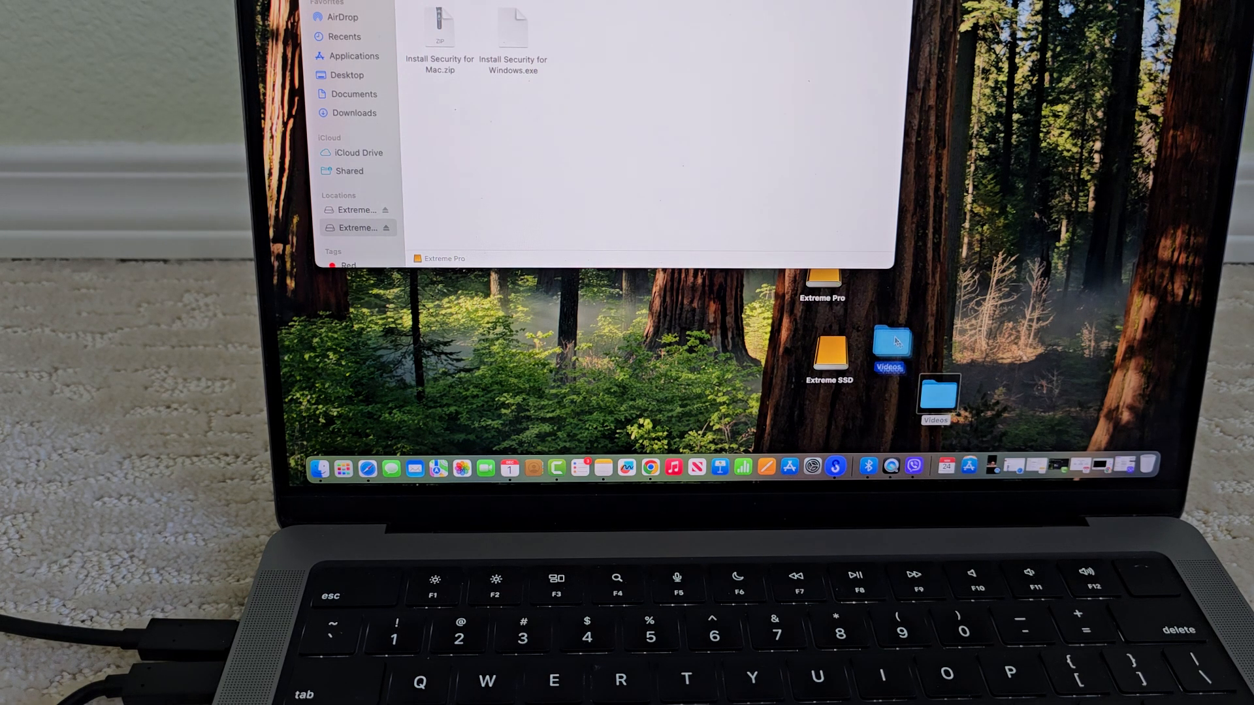
drag(888, 339, 760, 216)
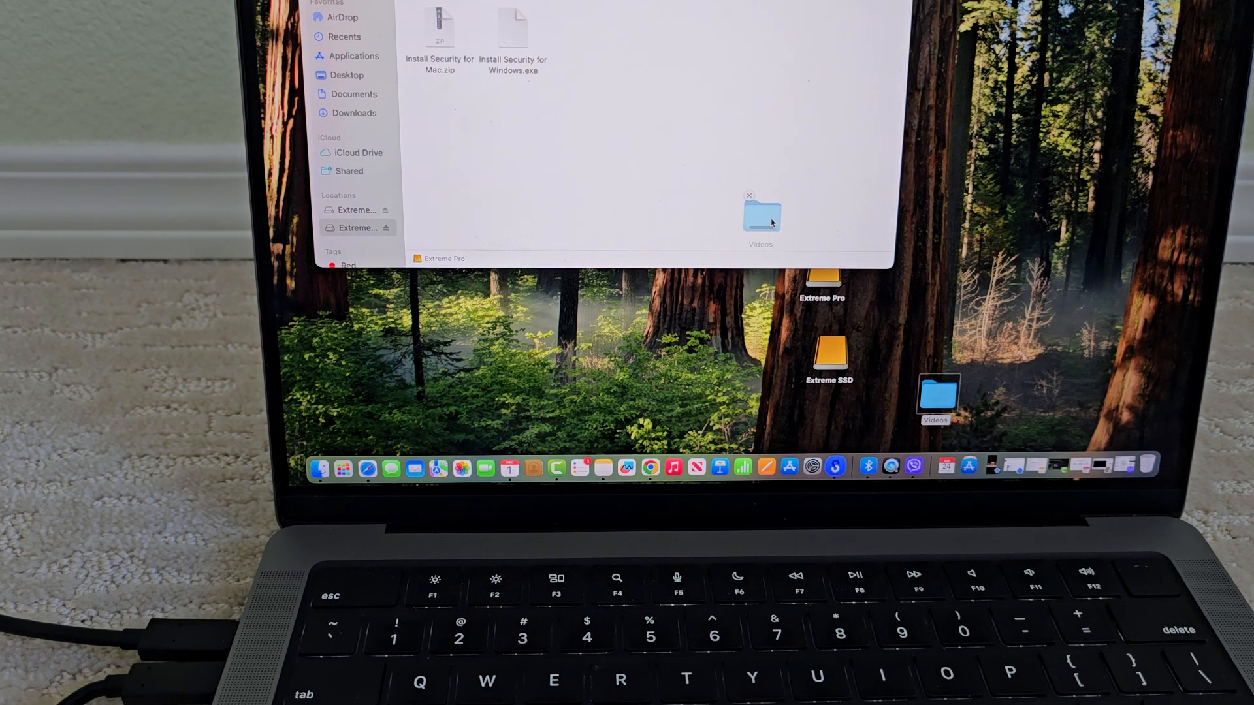